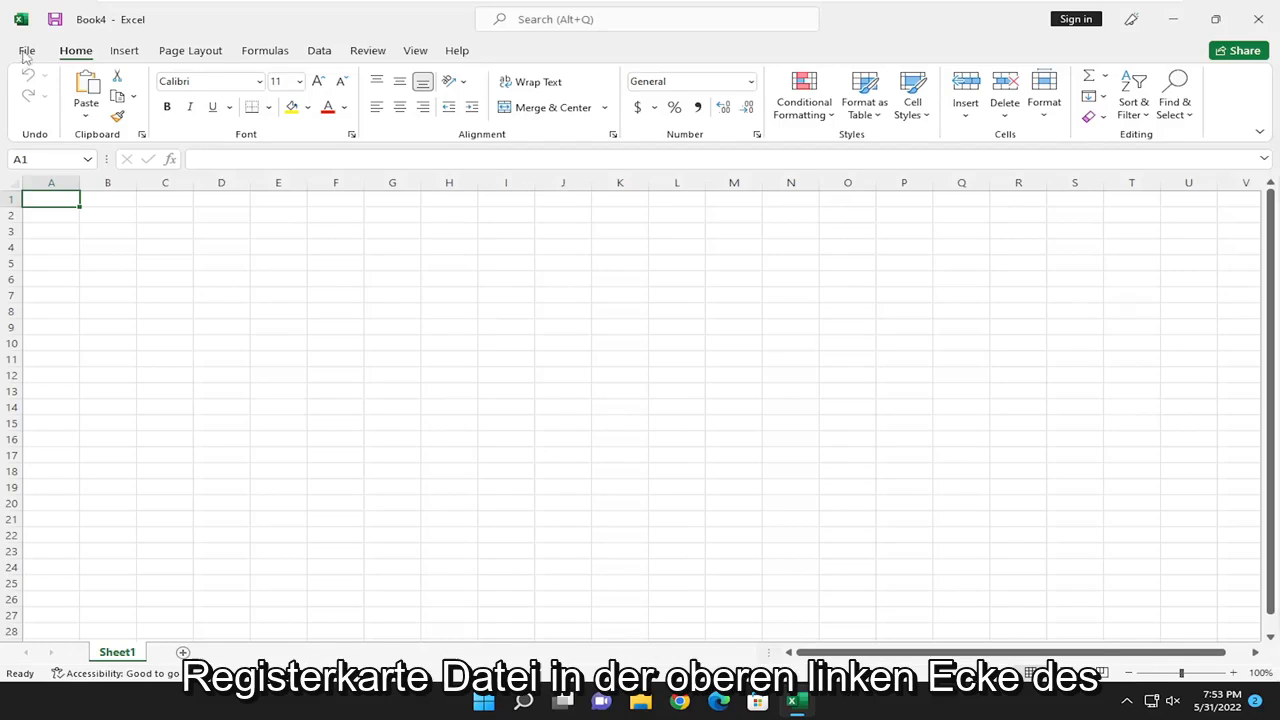
Go to the File backstage and show Book4's Info page with its protection status
left_click(28, 50)
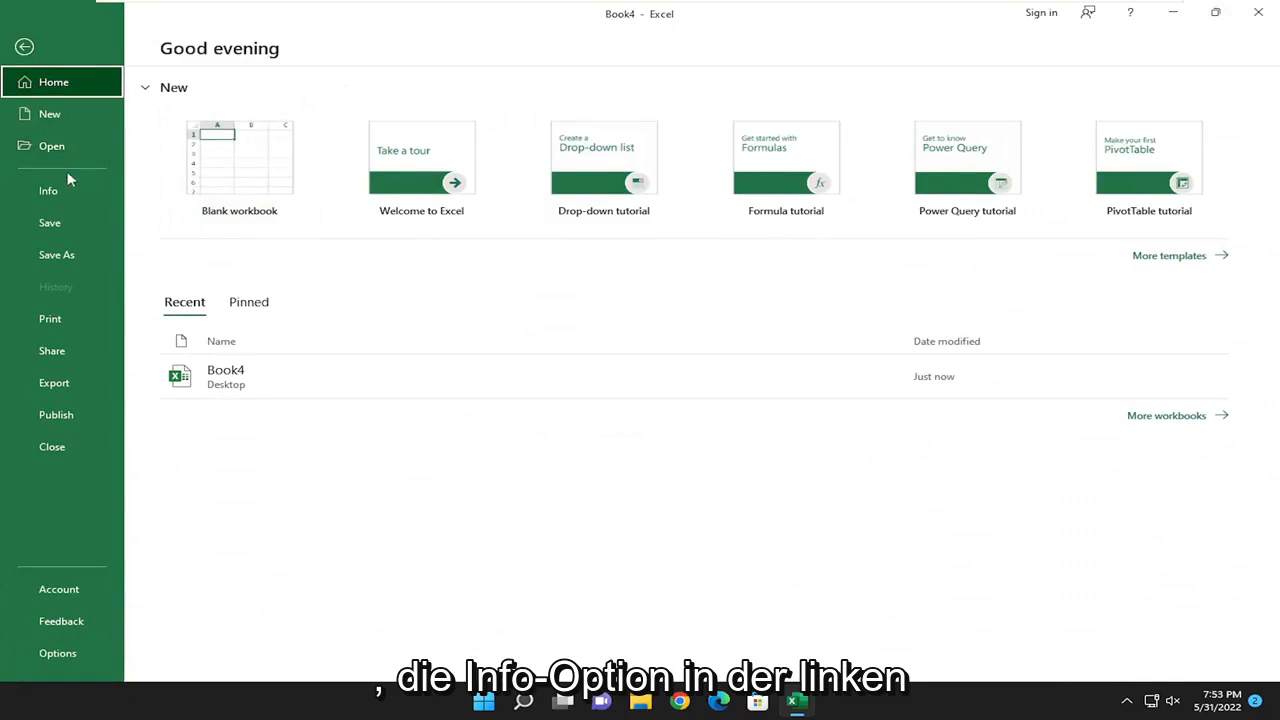
left_click(48, 190)
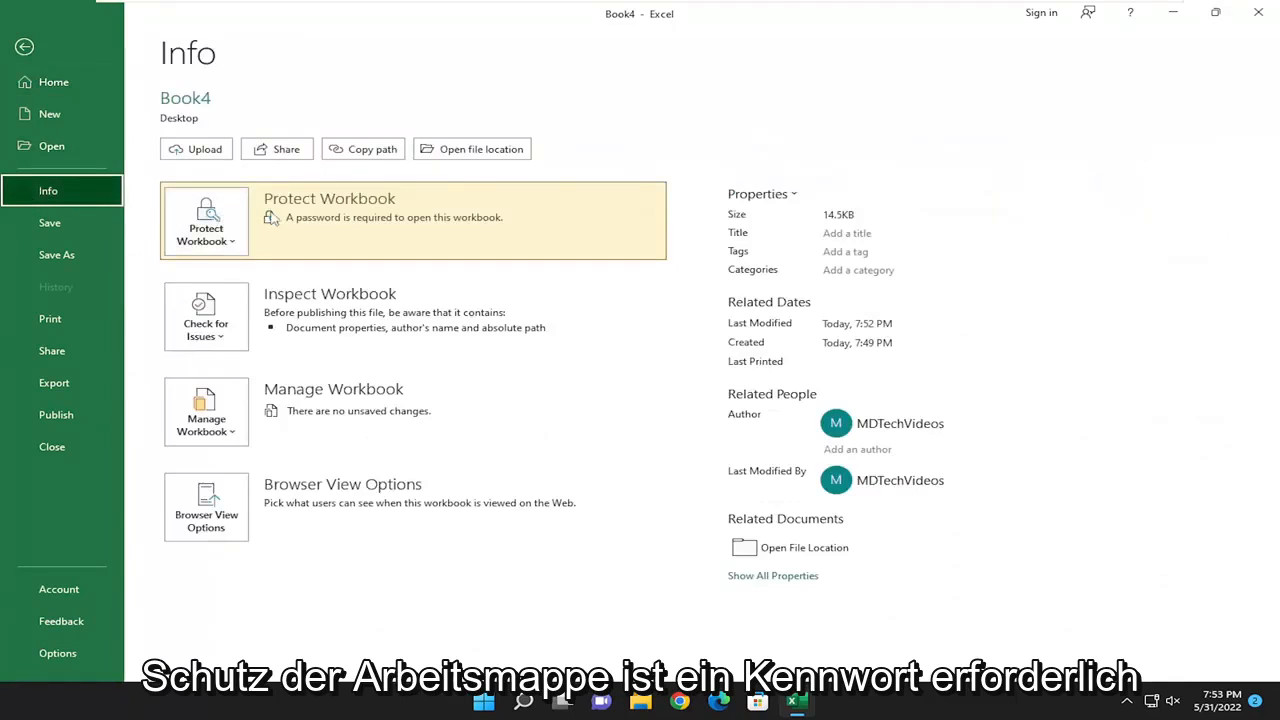
mouse_move(436, 228)
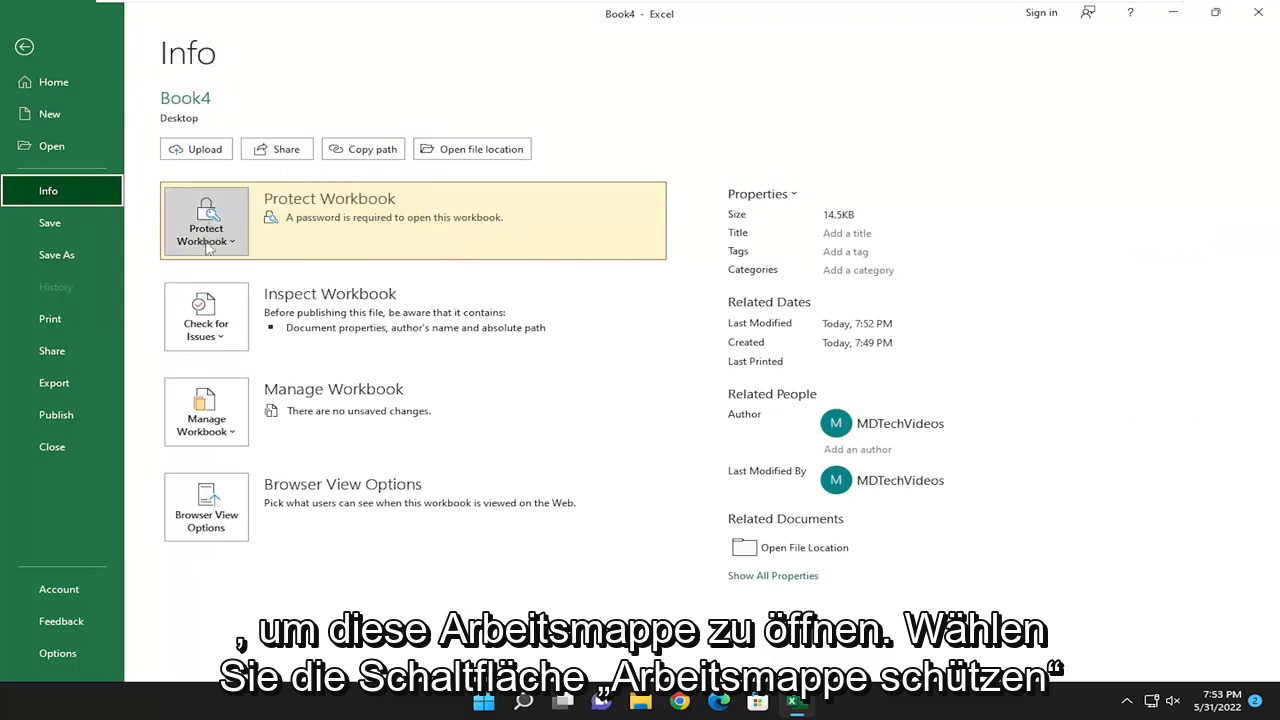
From Protect Workbook, bring up the Encrypt with Password dialog
left_click(206, 220)
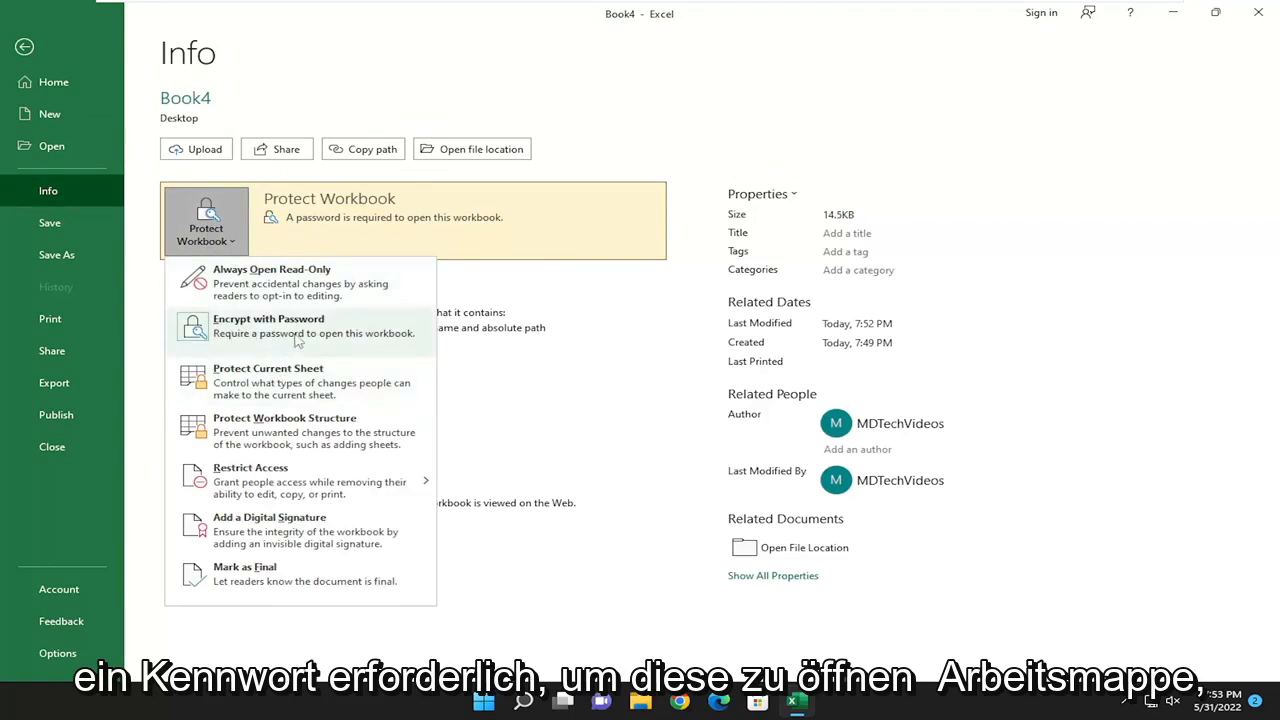
left_click(268, 324)
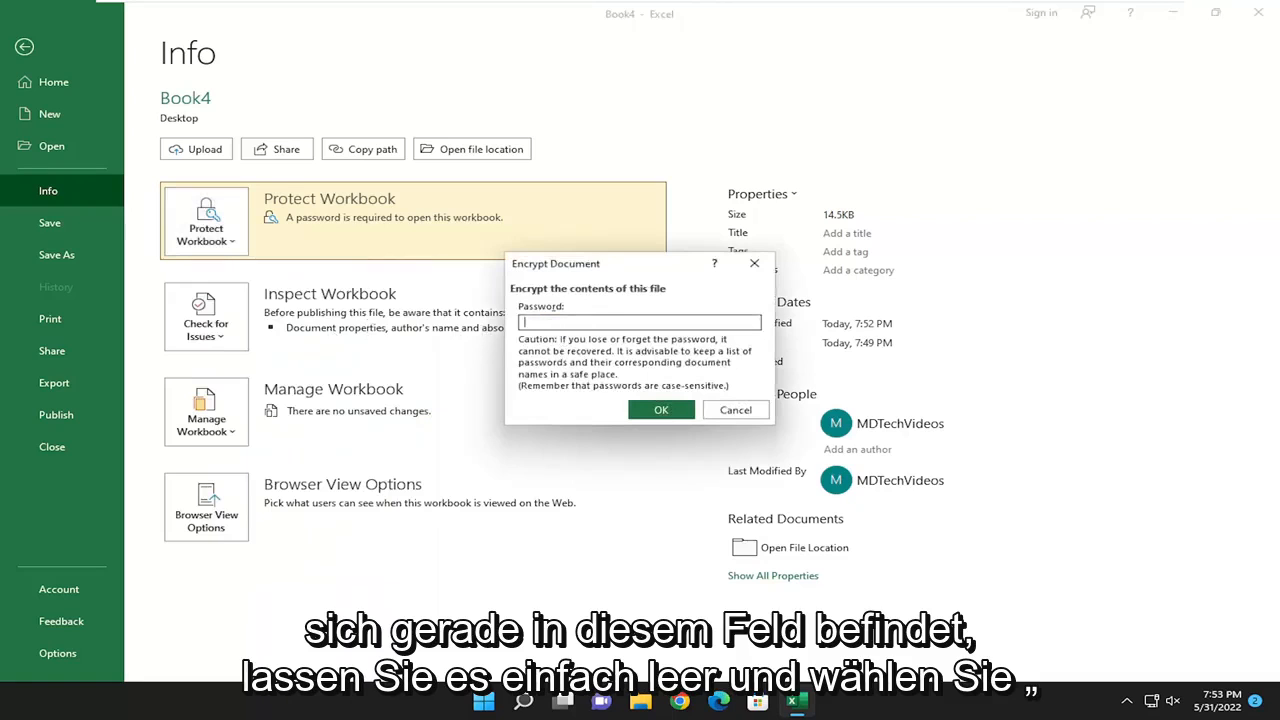
Confirm an empty password to remove Book4's open protection and return to the sheet
left_click(660, 410)
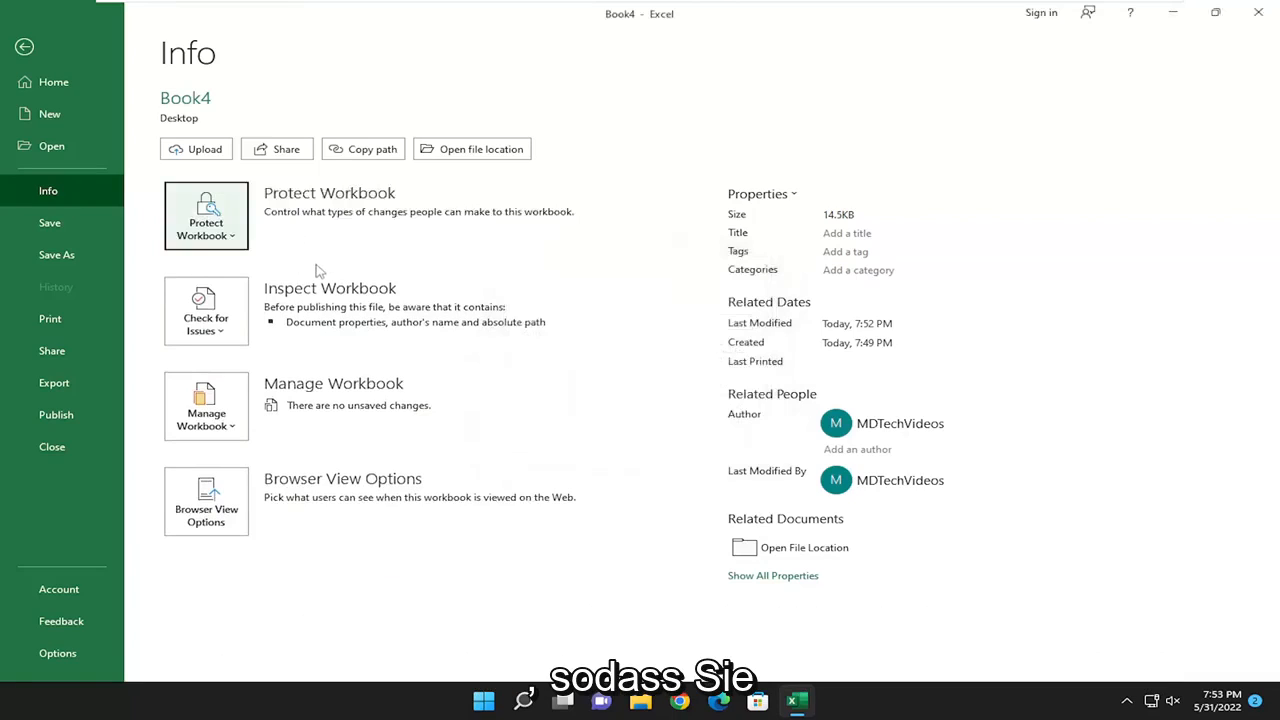
left_click(24, 48)
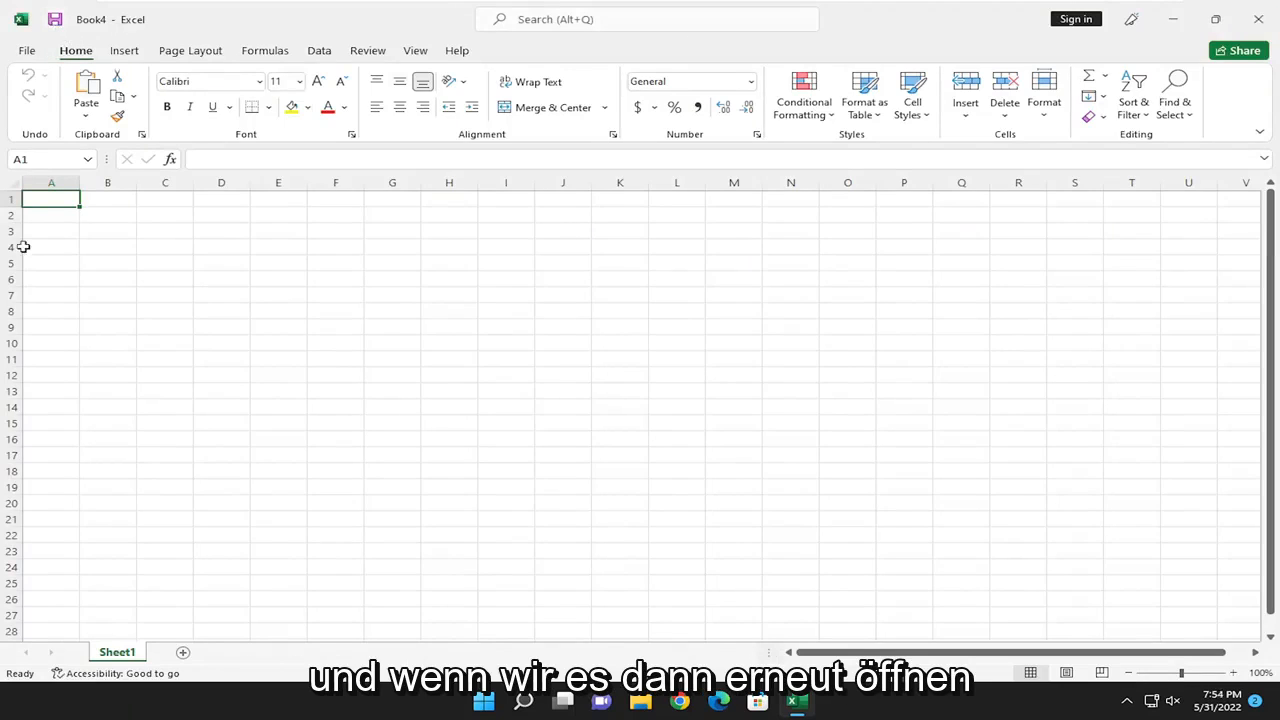
Close Excel, reopen Book4 from the desktop without a password prompt, and dismiss the Share tip
left_click(1258, 20)
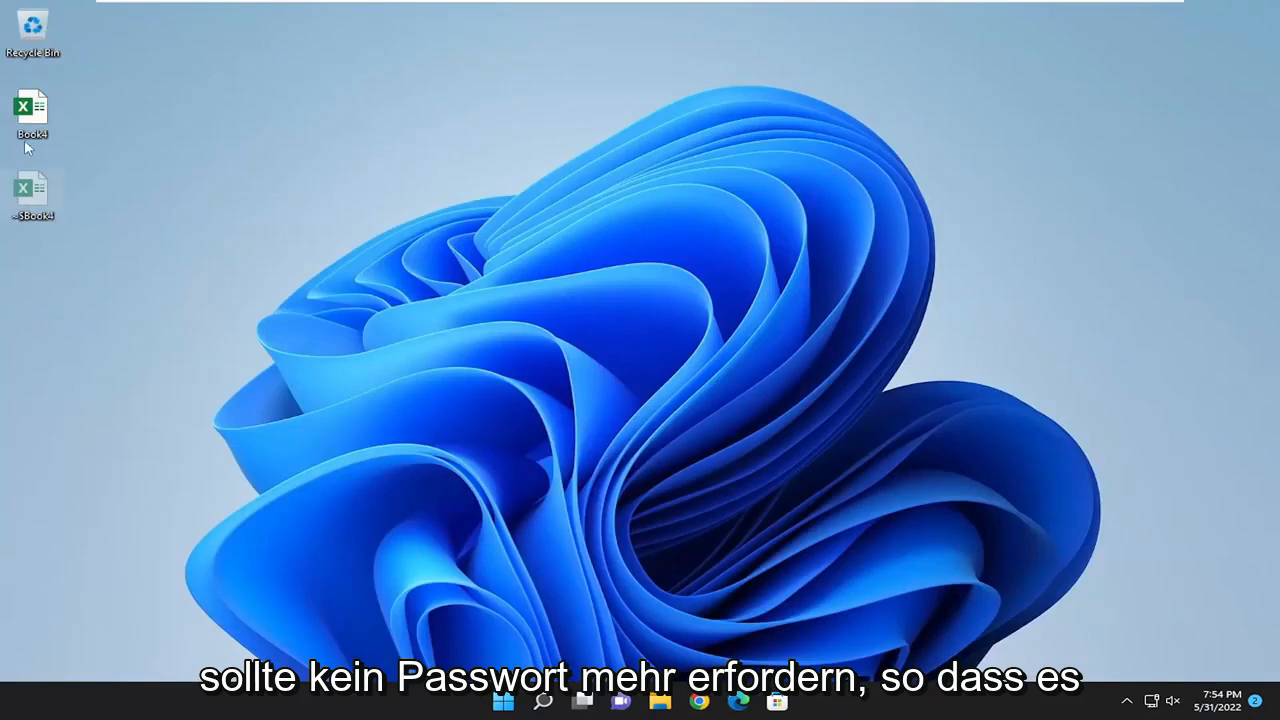
double_click(32, 104)
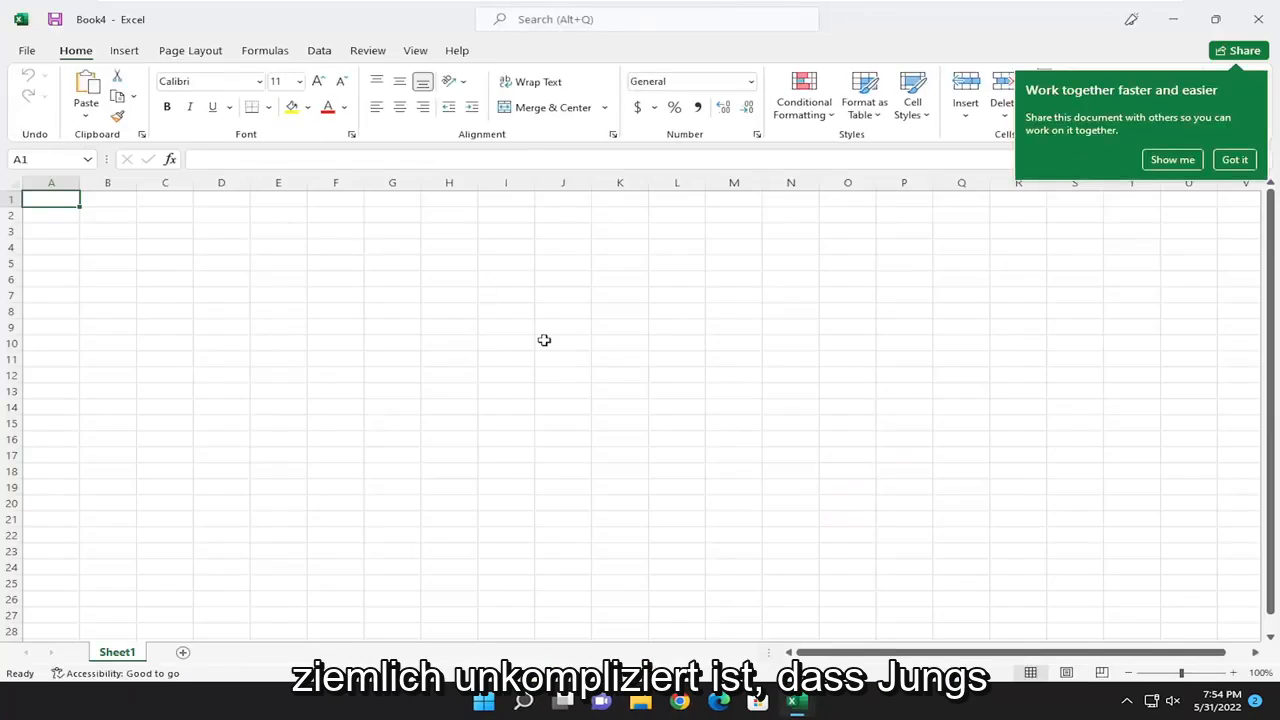
left_click(1234, 160)
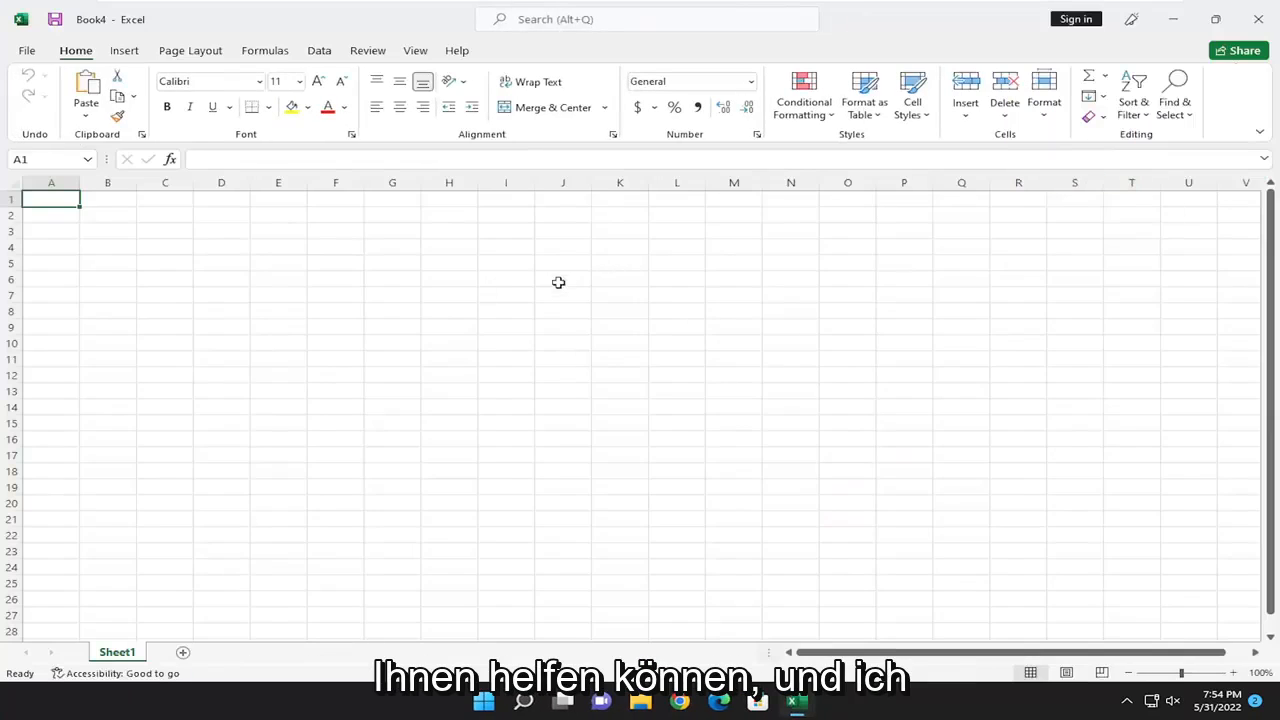